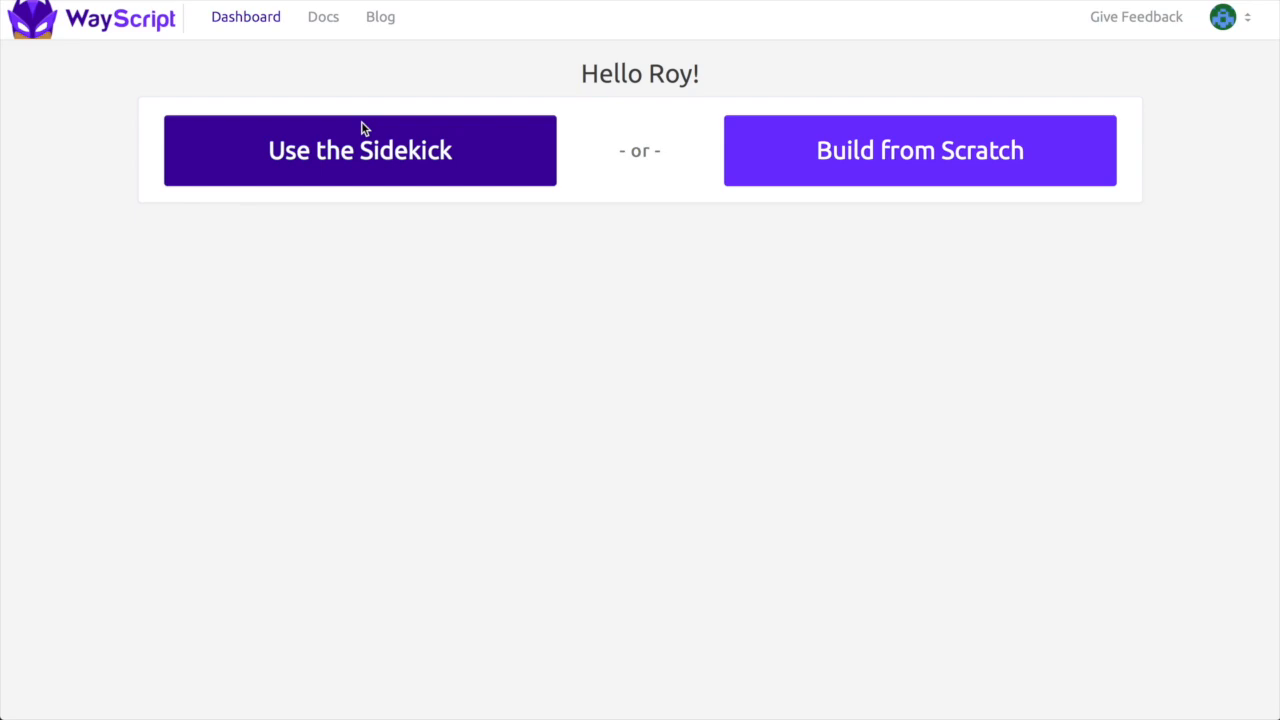
mouse_move(398, 112)
text(Tweet History)
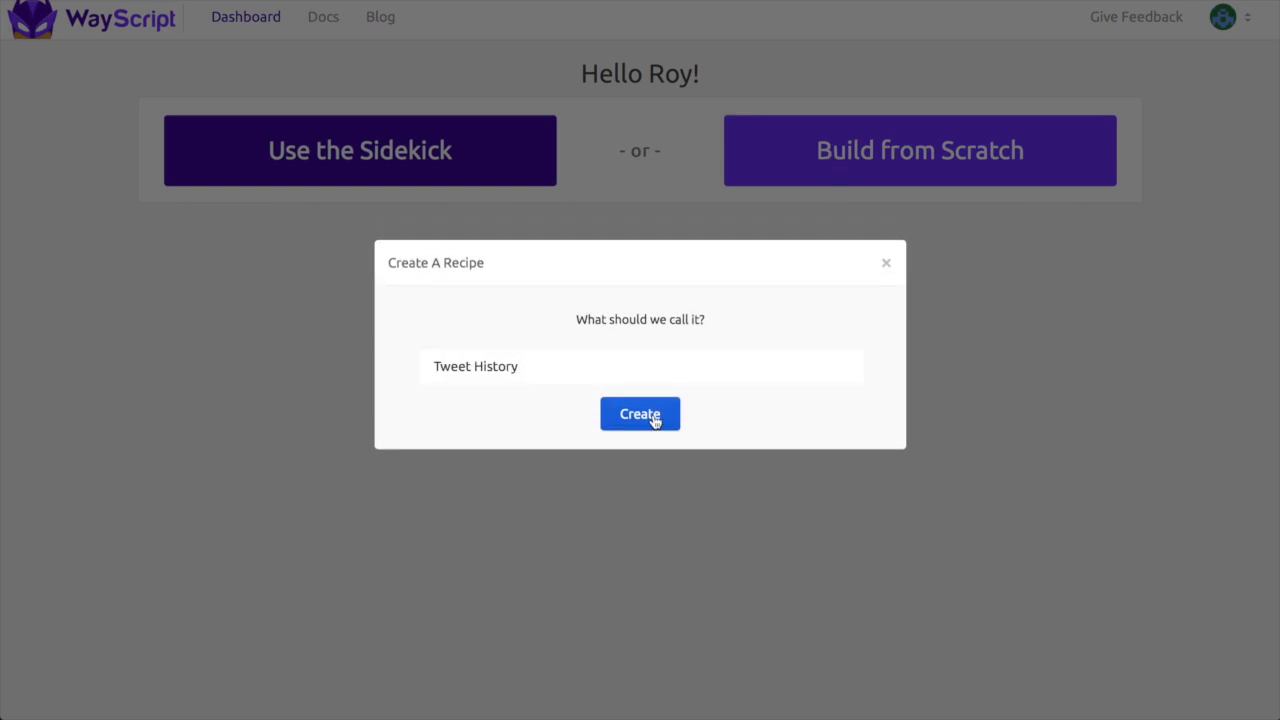
Create the recipe named 'Tweet History' from scratch
click(639, 414)
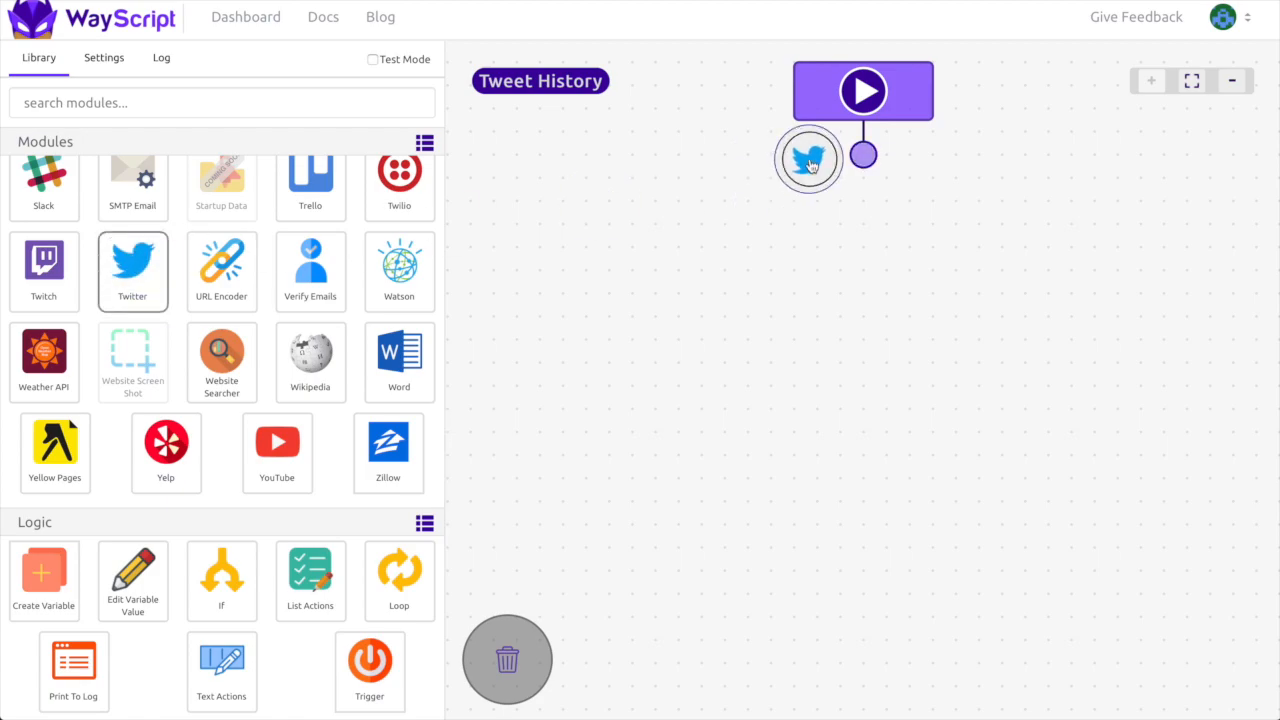
Set the Twitter step to Tweet History of a User for username 'elon'
click(807, 158)
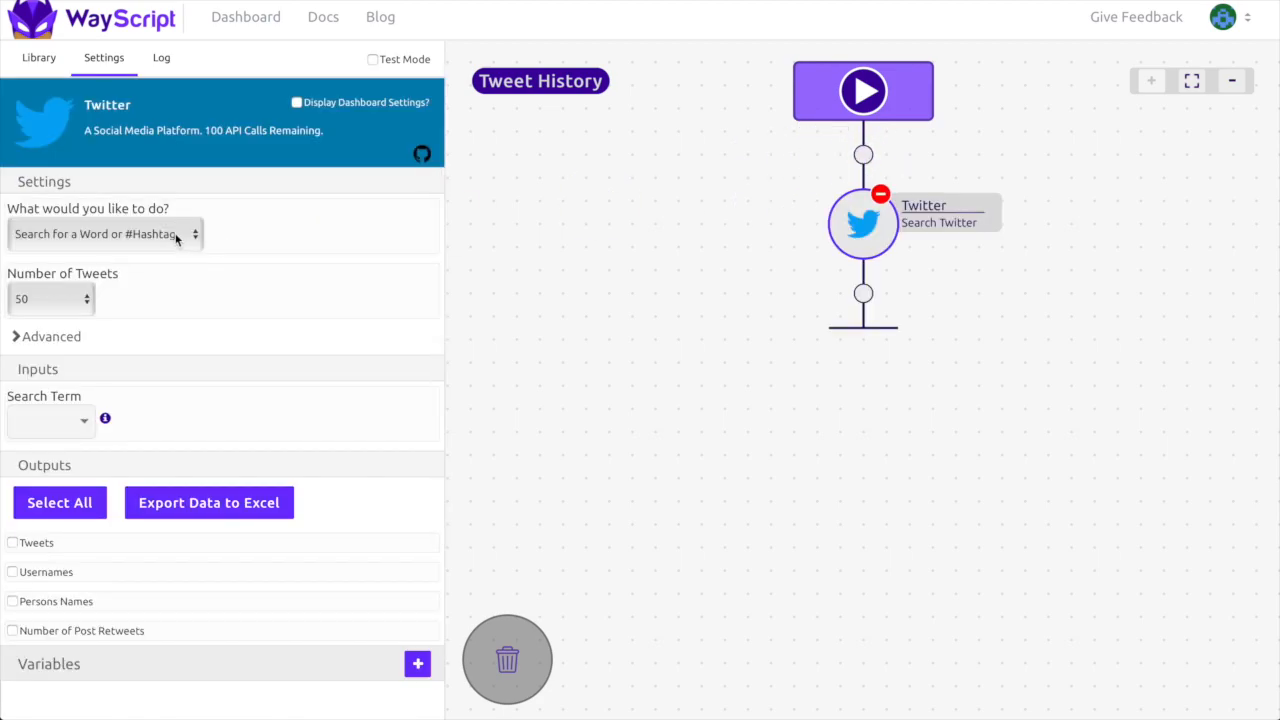
click(105, 233)
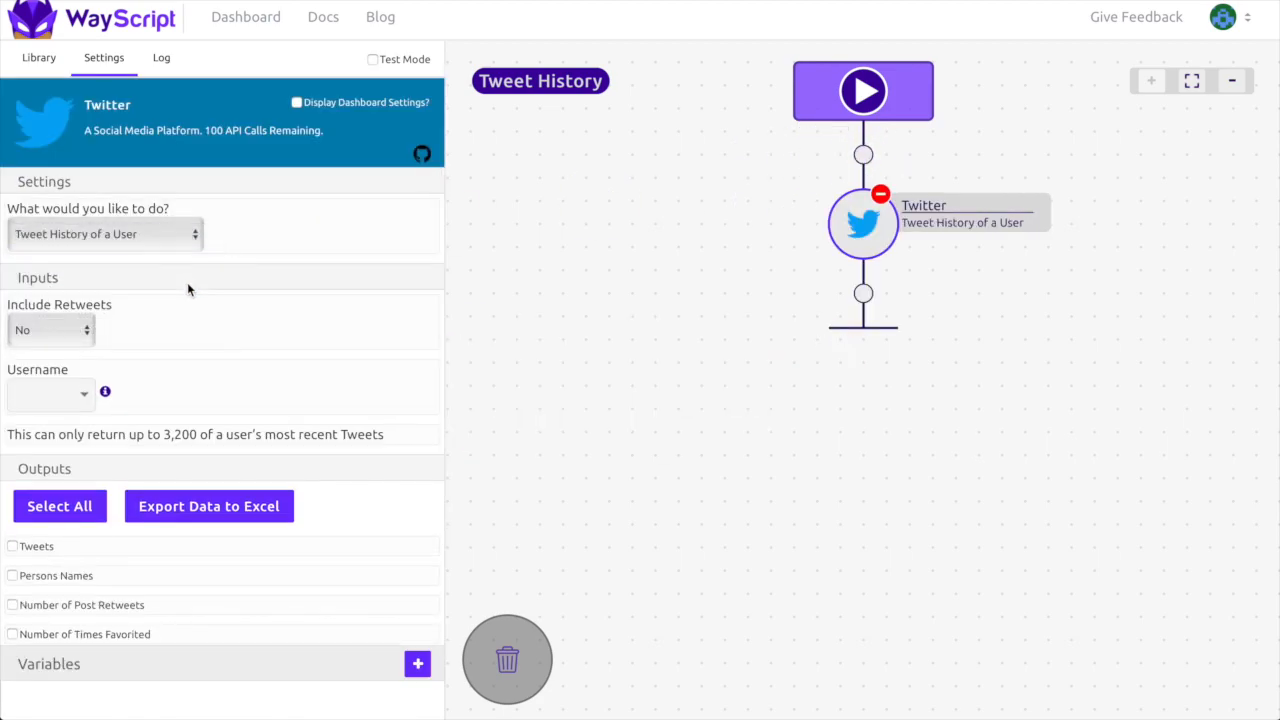
mouse_move(53, 395)
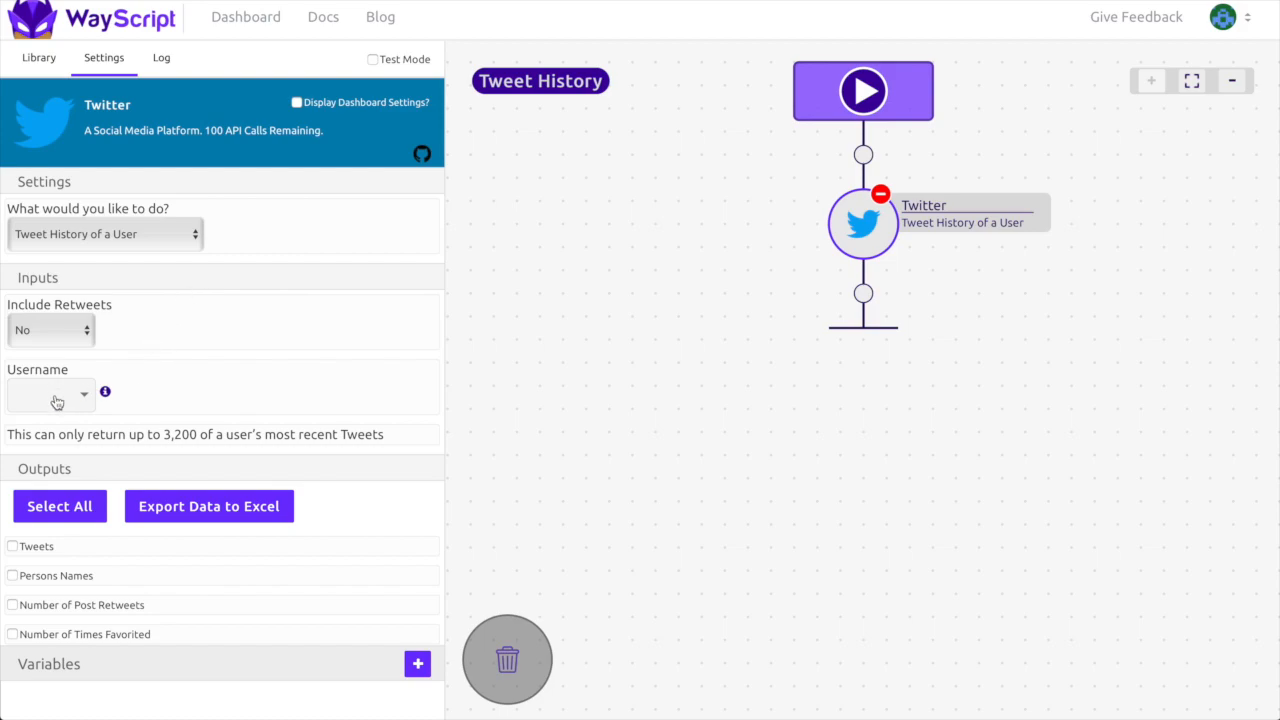
text(elon)
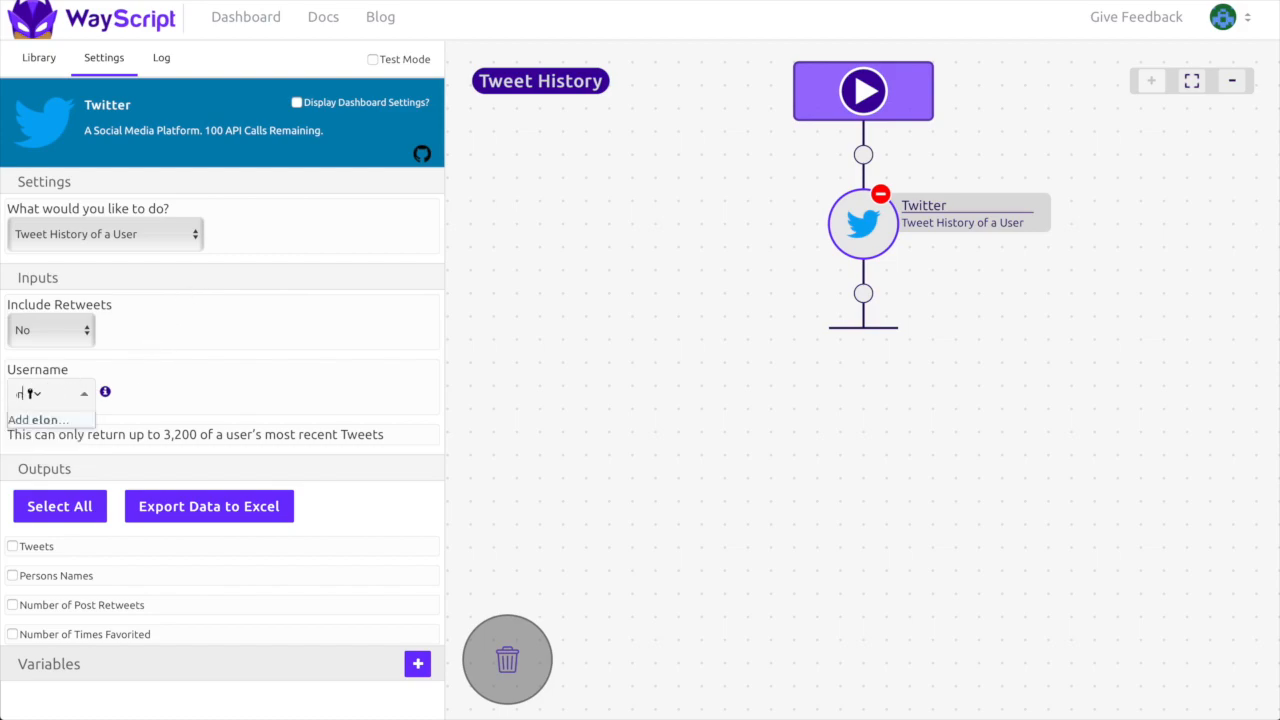
click(48, 419)
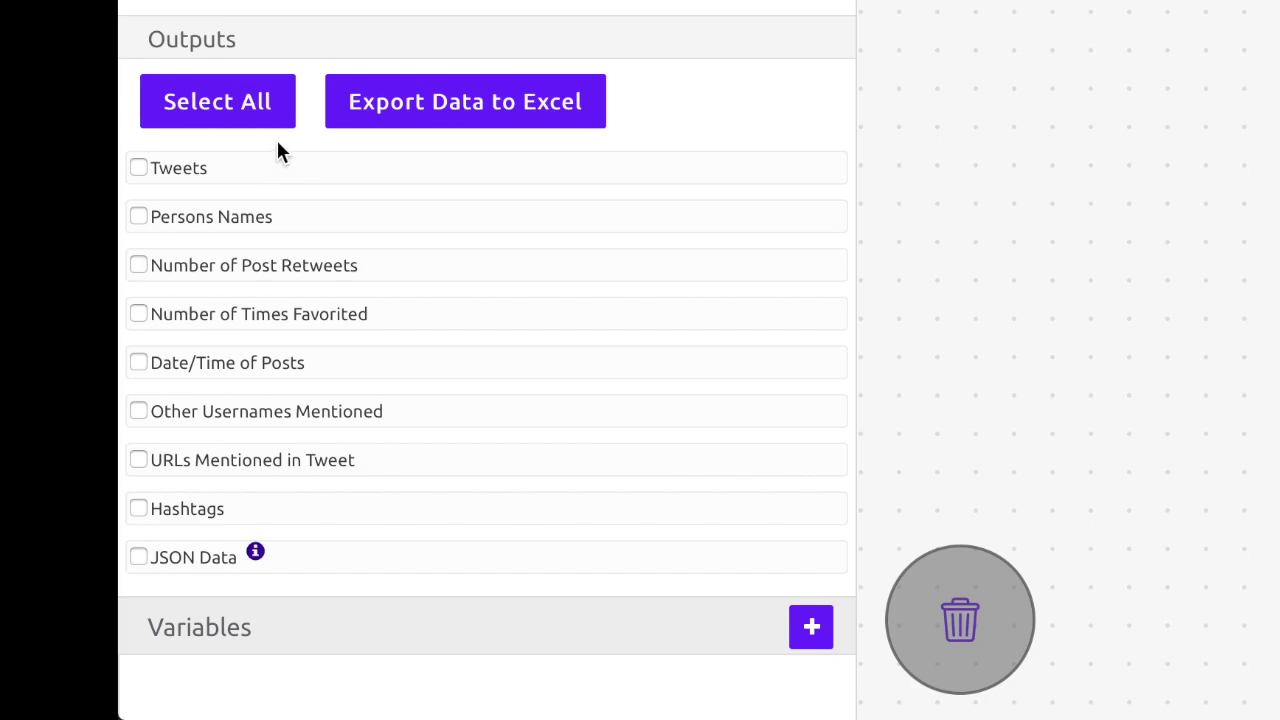
Export all tweet fields to Excel with one row per tweet, generating the spreadsheet steps
click(240, 100)
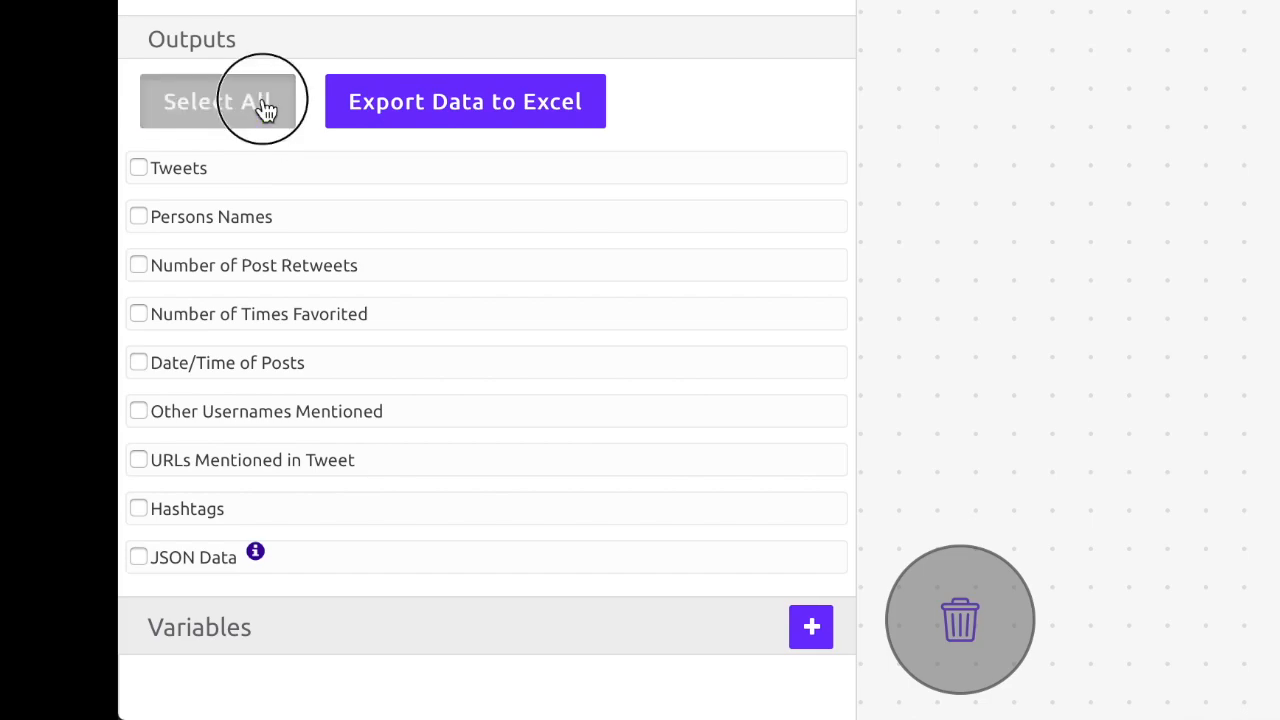
click(224, 101)
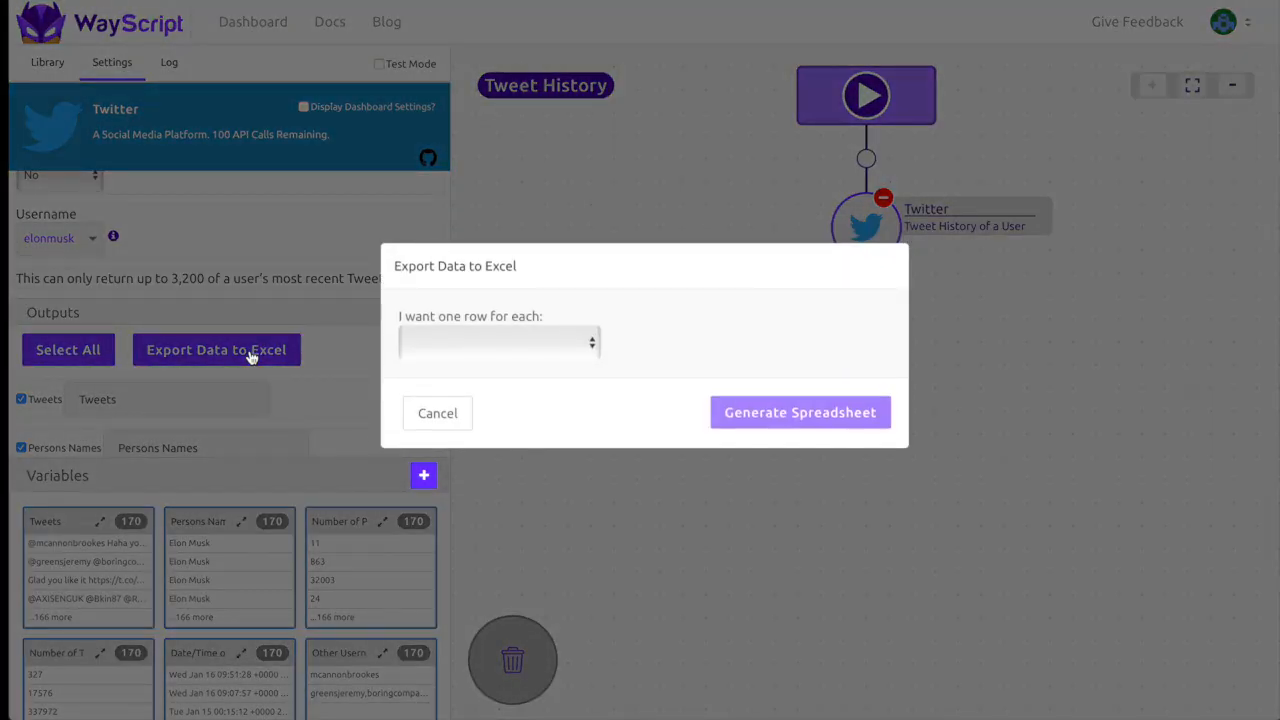
click(499, 341)
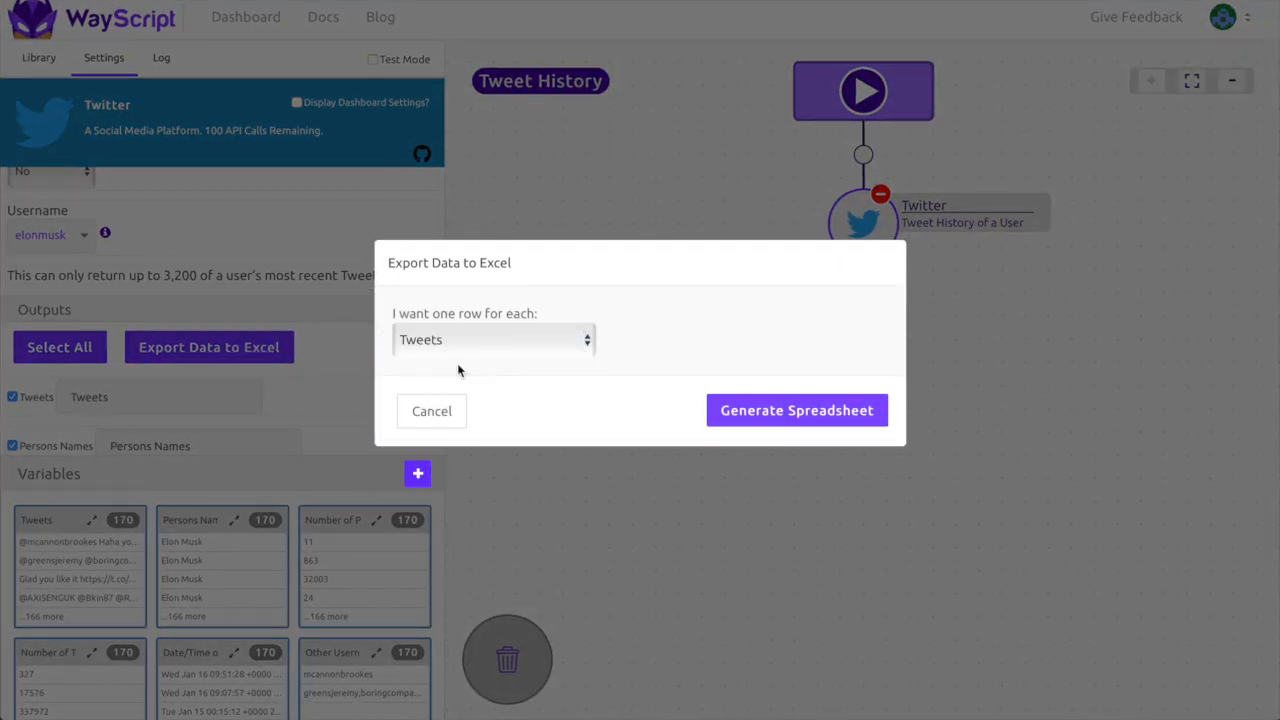
click(797, 410)
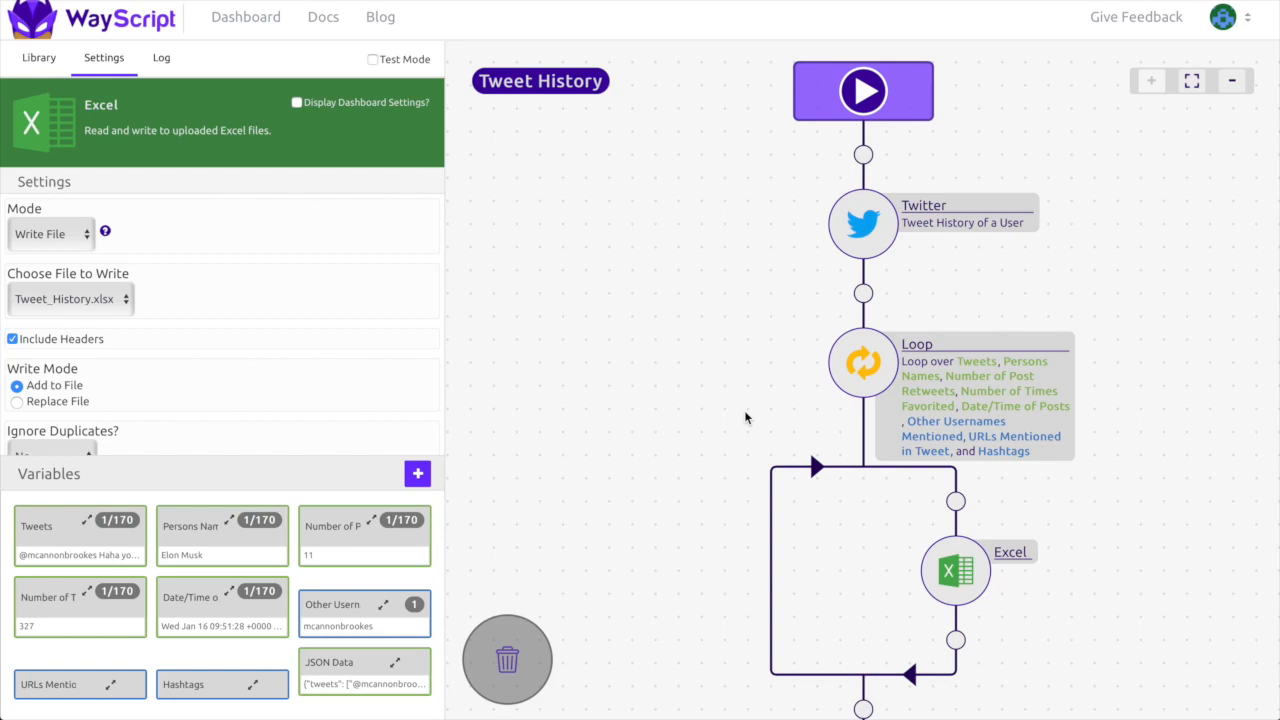
Run the recipe and download Tweet_History.xlsx
click(160, 58)
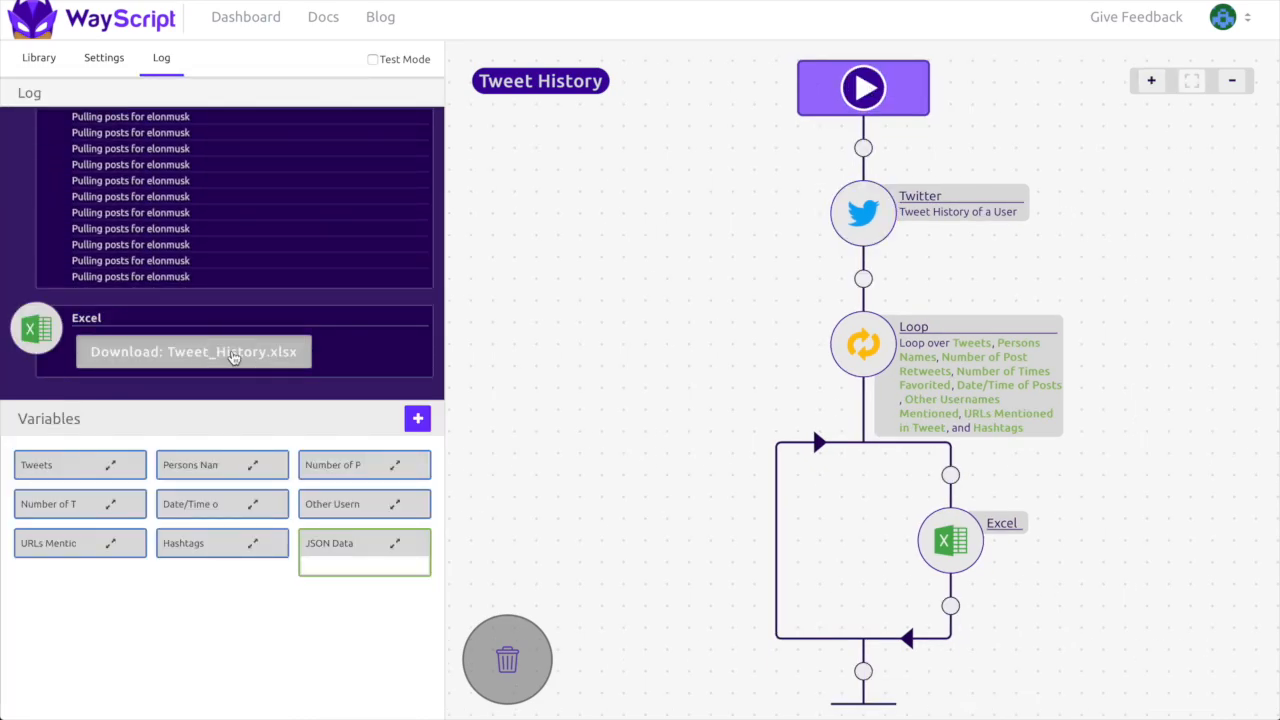
click(193, 351)
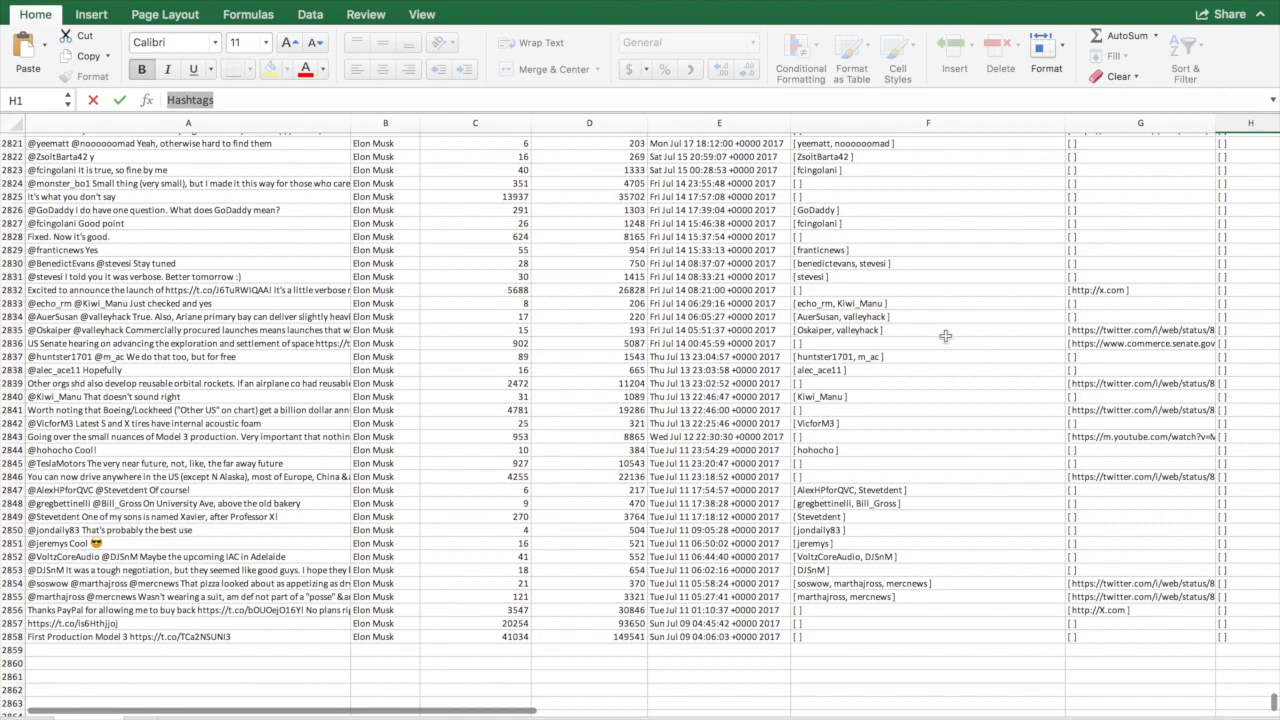